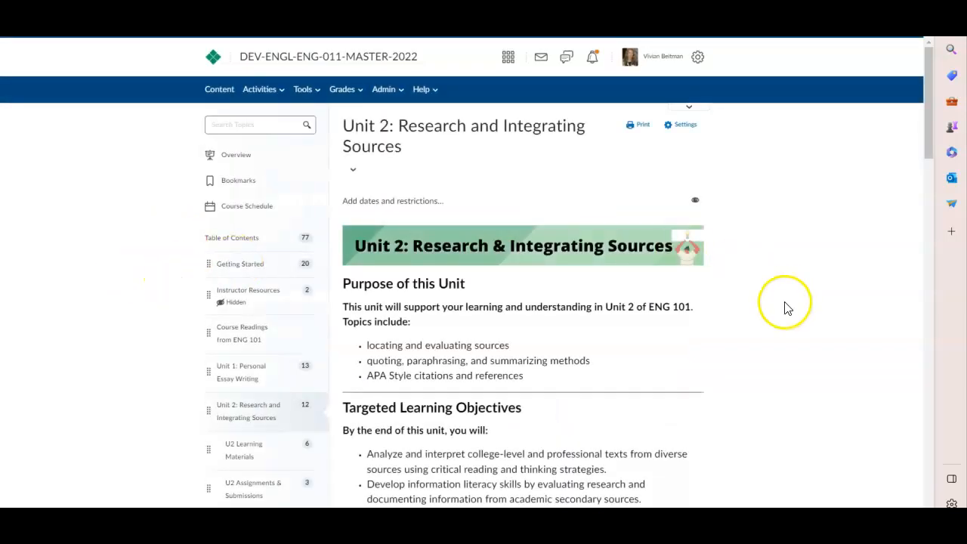
{"action": "mouse_move", "coordinate": [875, 121]}
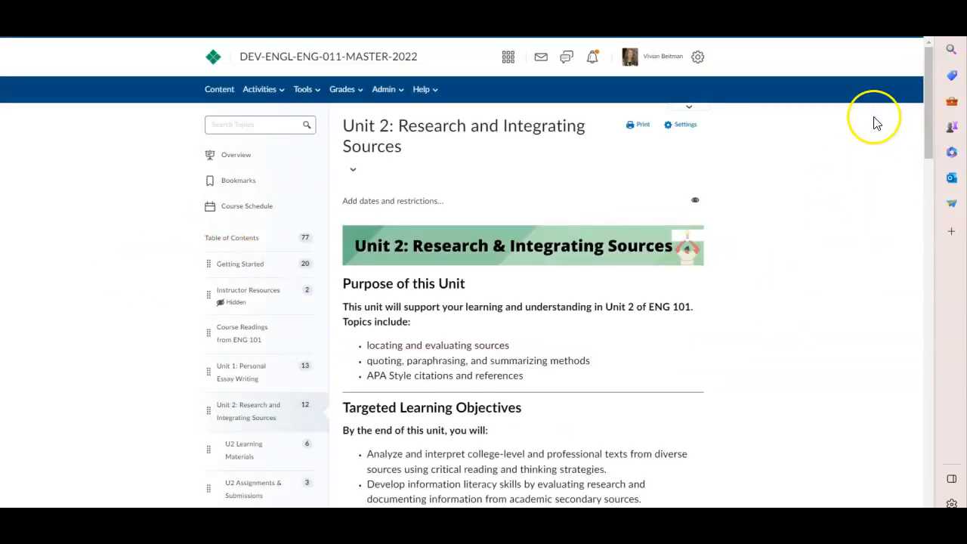
{"action": "mouse_move", "coordinate": [511, 290]}
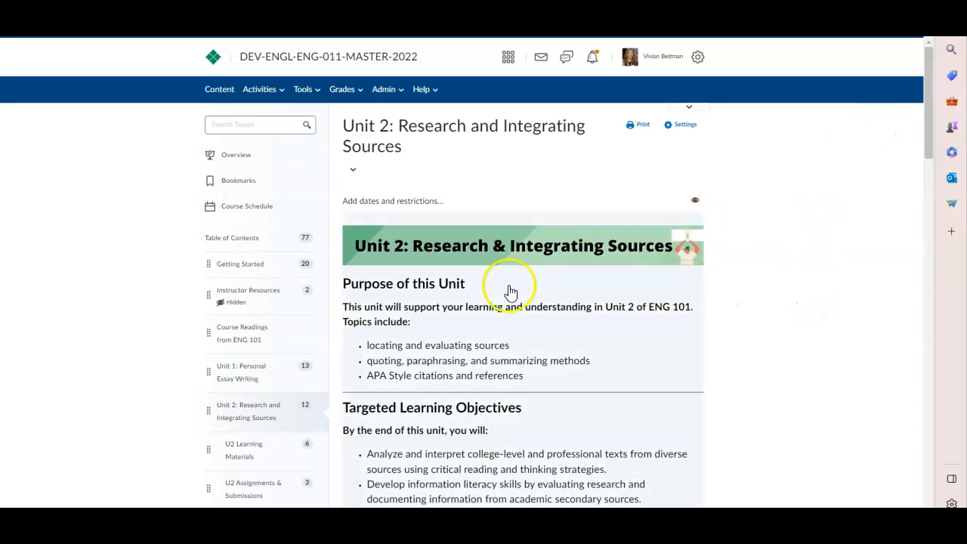
- Reach the 'Before beginning this unit' links on the Unit 2 Overview and follow the ENG 011 Schedule link
{"action": "scroll", "scroll_direction": "down", "scroll_amount": 3}
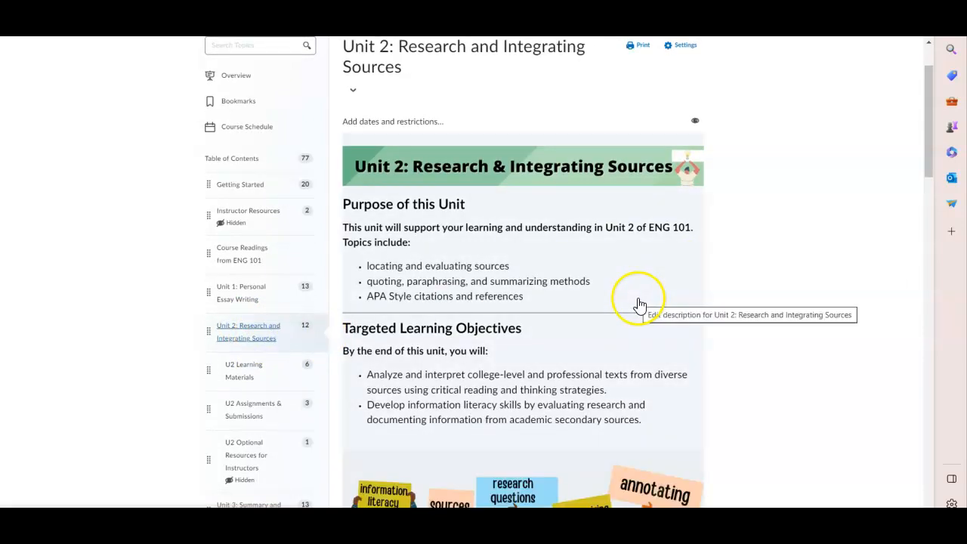
{"action": "scroll", "scroll_direction": "down", "scroll_amount": 3}
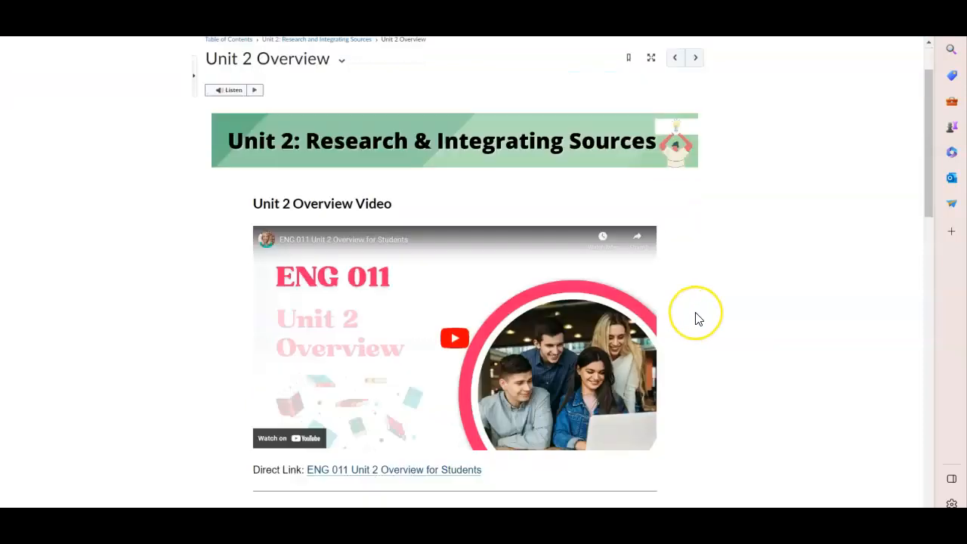
{"action": "scroll", "scroll_direction": "down", "scroll_amount": 3}
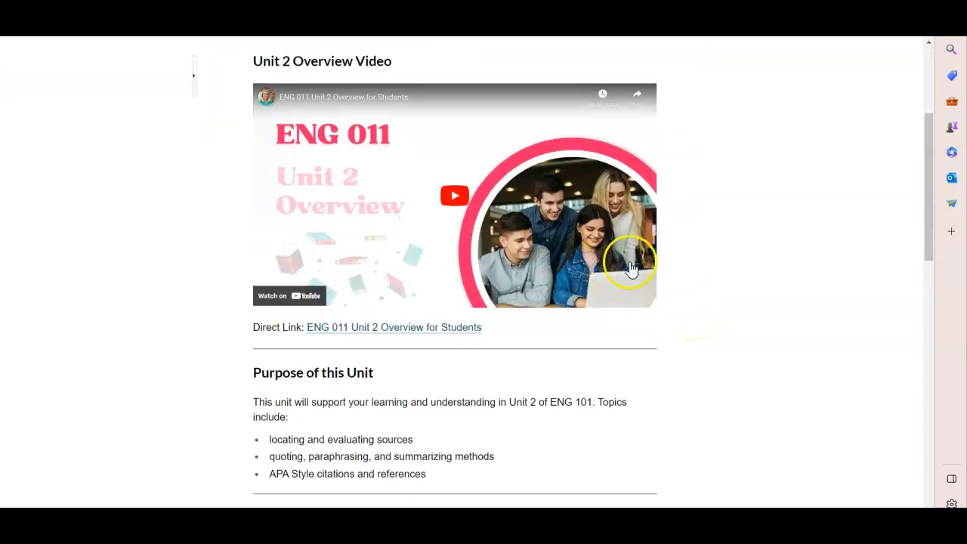
{"action": "scroll", "scroll_direction": "down", "scroll_amount": 3}
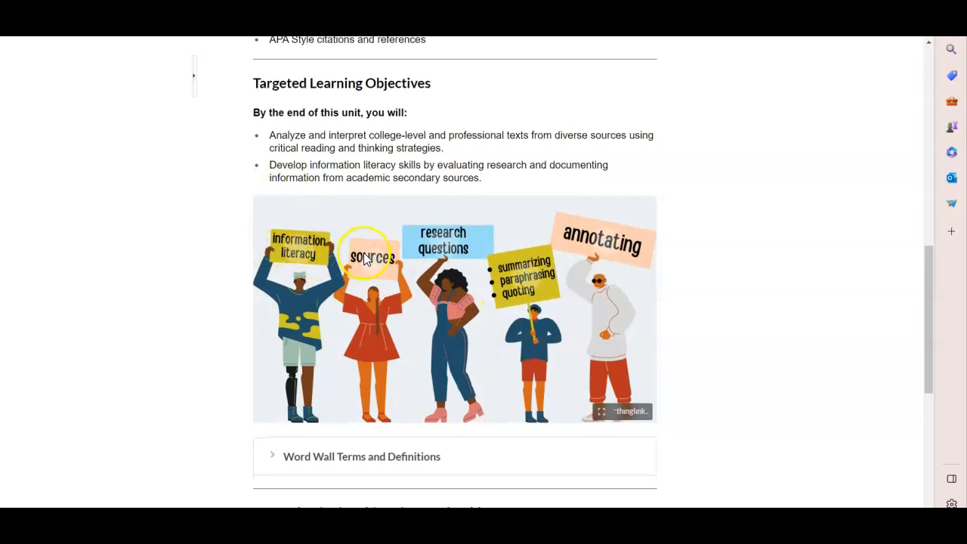
{"action": "scroll", "scroll_direction": "down", "scroll_amount": 3}
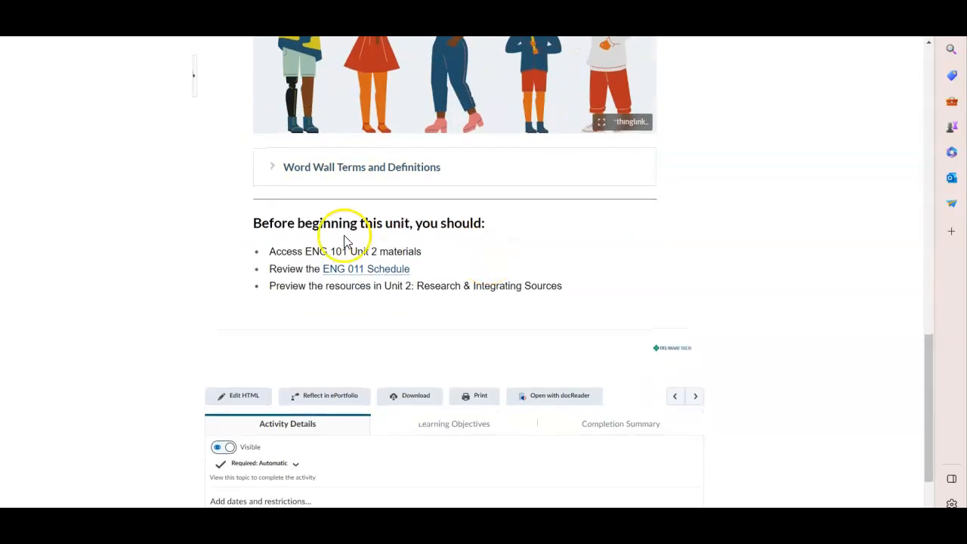
{"action": "left_click", "coordinate": [365, 269]}
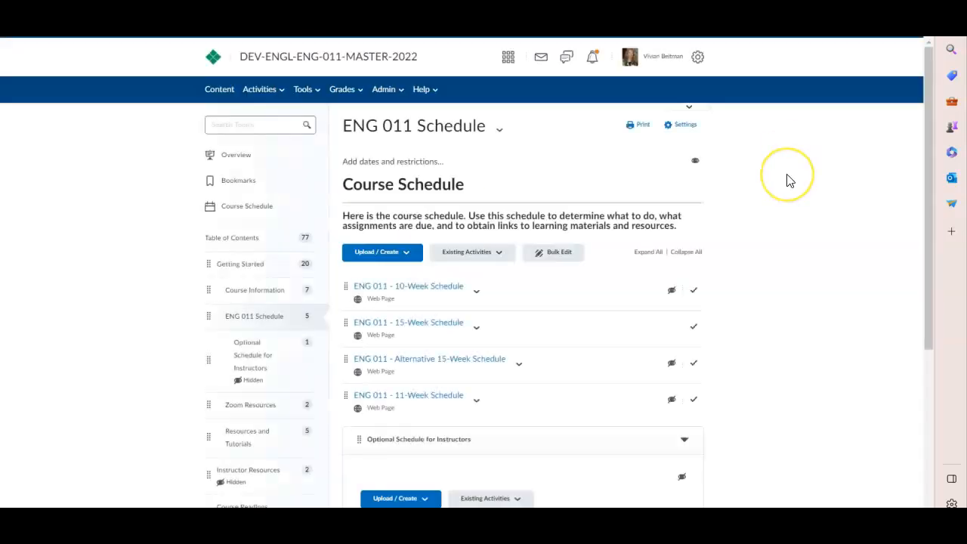
{"action": "mouse_move", "coordinate": [411, 336]}
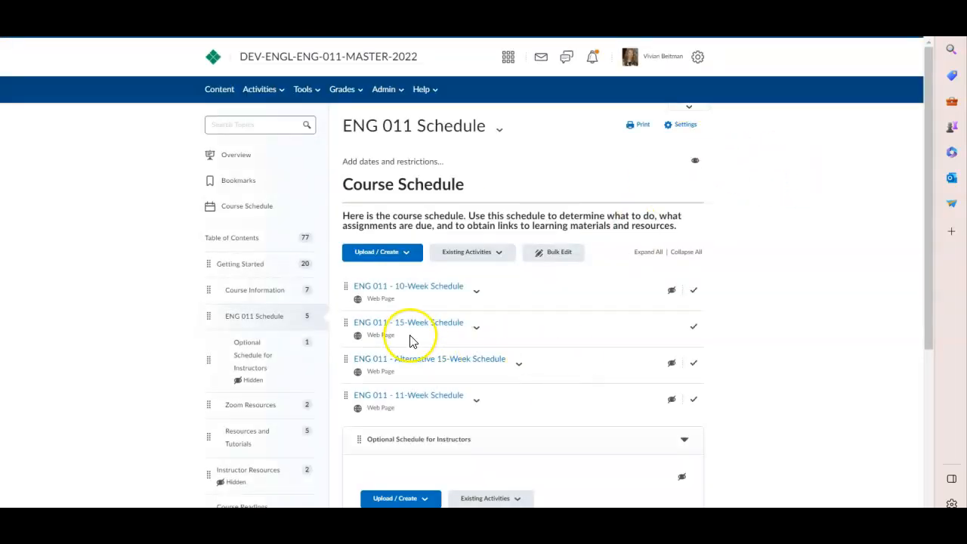
- View the ENG 011 - 15-Week Schedule and follow Week 7's 'Unit 2: Summative Grade from ENG 101' link
{"action": "left_click", "coordinate": [408, 324]}
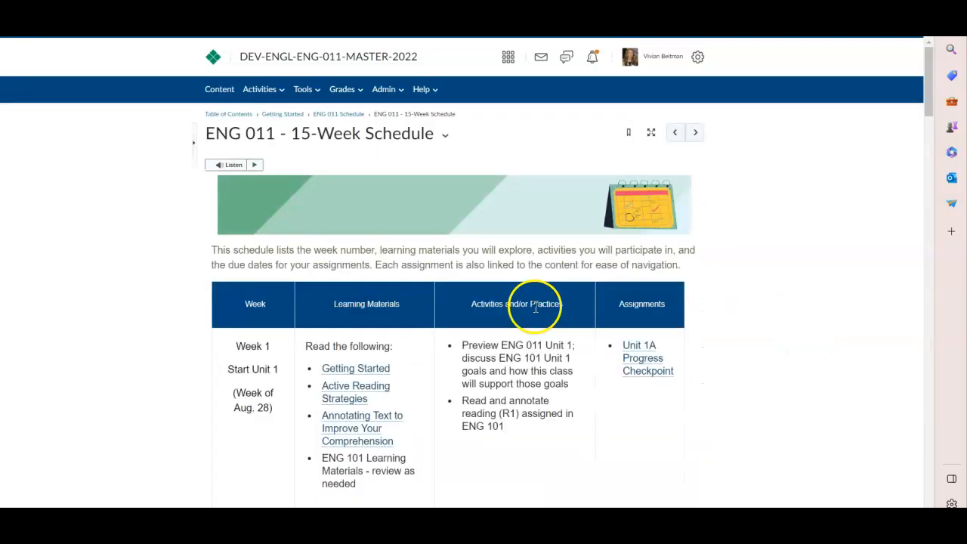
{"action": "scroll", "scroll_direction": "down", "scroll_amount": 3}
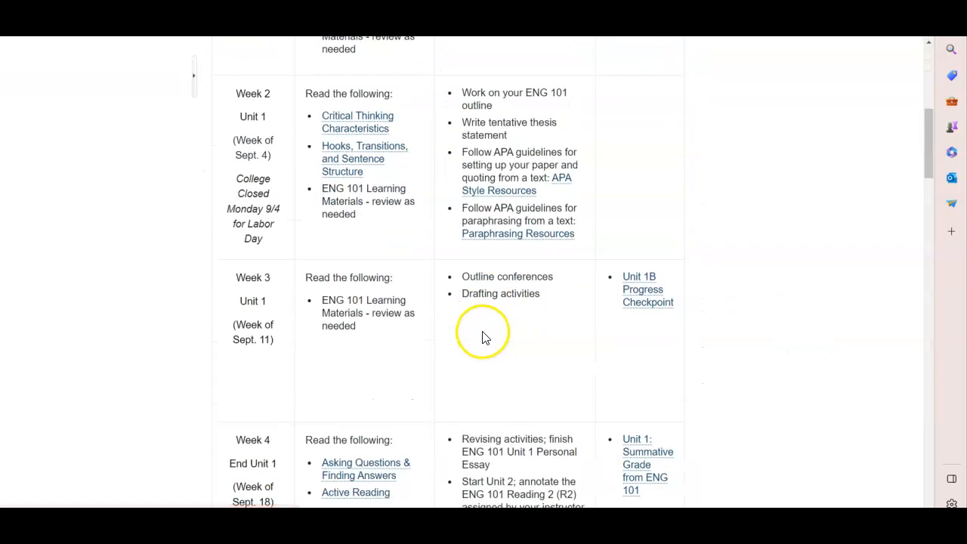
{"action": "scroll", "scroll_direction": "down", "scroll_amount": 3}
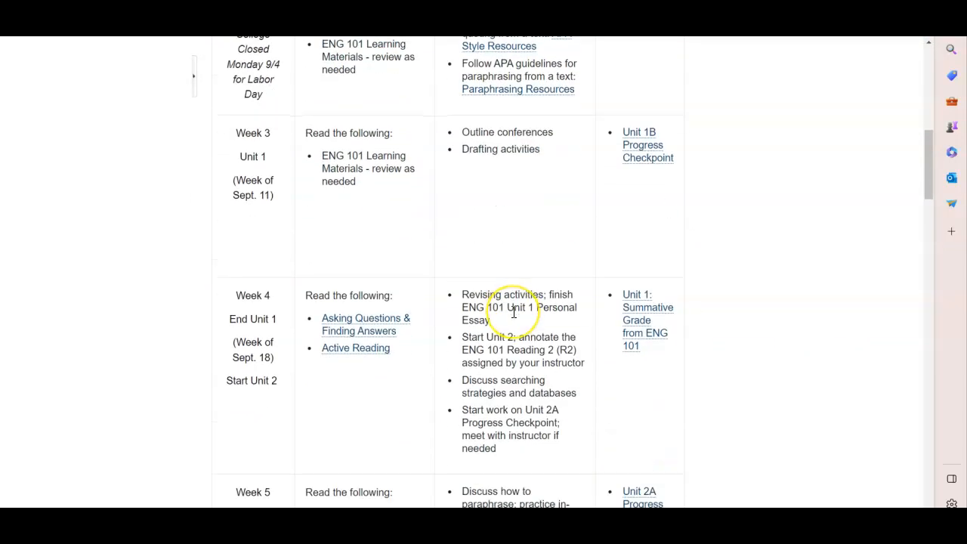
{"action": "scroll", "scroll_direction": "down", "scroll_amount": 3}
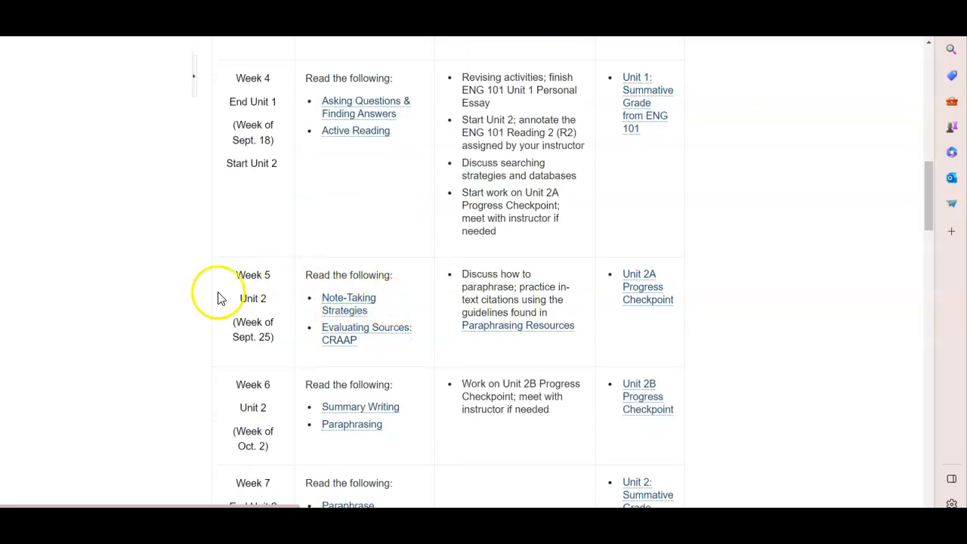
{"action": "scroll", "scroll_direction": "down", "scroll_amount": 3}
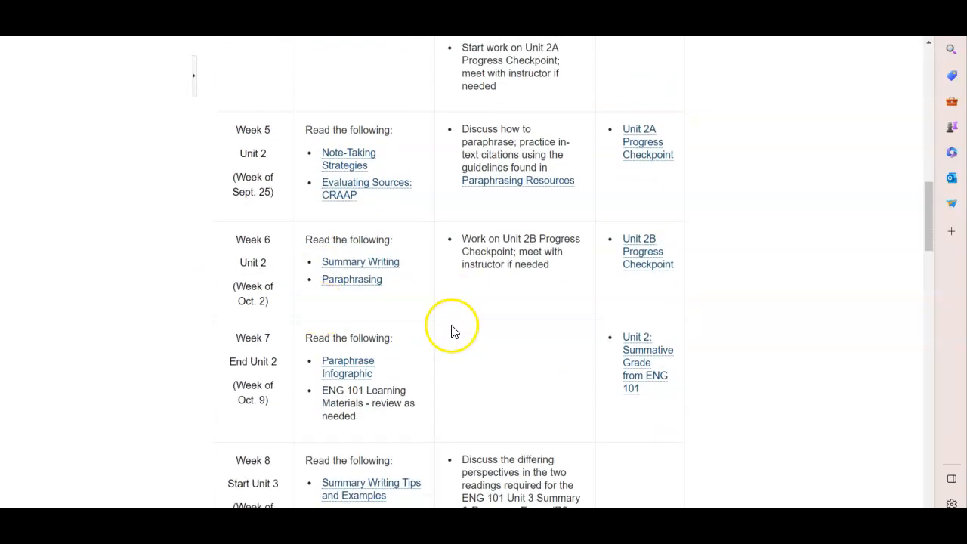
{"action": "mouse_move", "coordinate": [521, 291]}
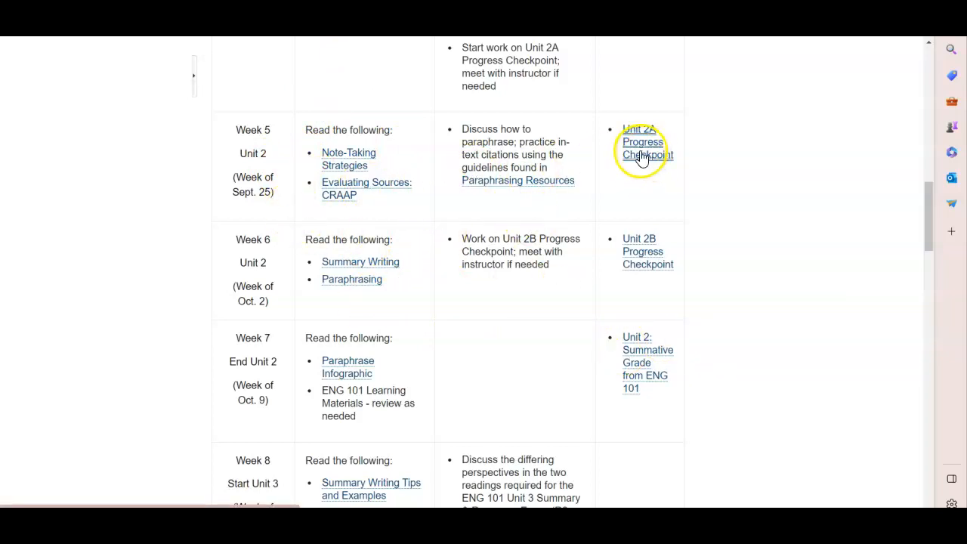
{"action": "mouse_move", "coordinate": [643, 251]}
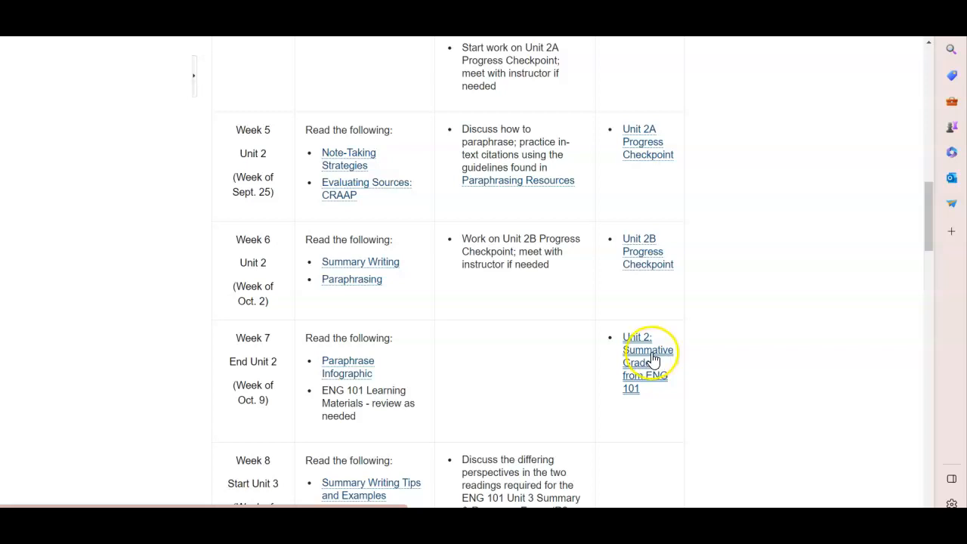
{"action": "left_click", "coordinate": [644, 363]}
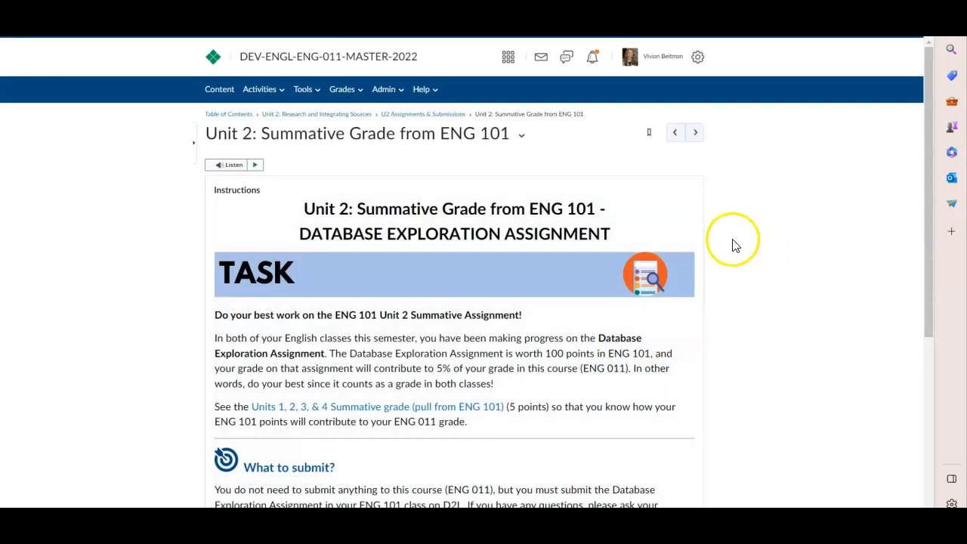
- Preview the 'Units 1, 2, 3, & 4 Summative grade (pull from ENG 101)' rubric from the assignment instructions
{"action": "scroll", "scroll_direction": "down", "scroll_amount": 3}
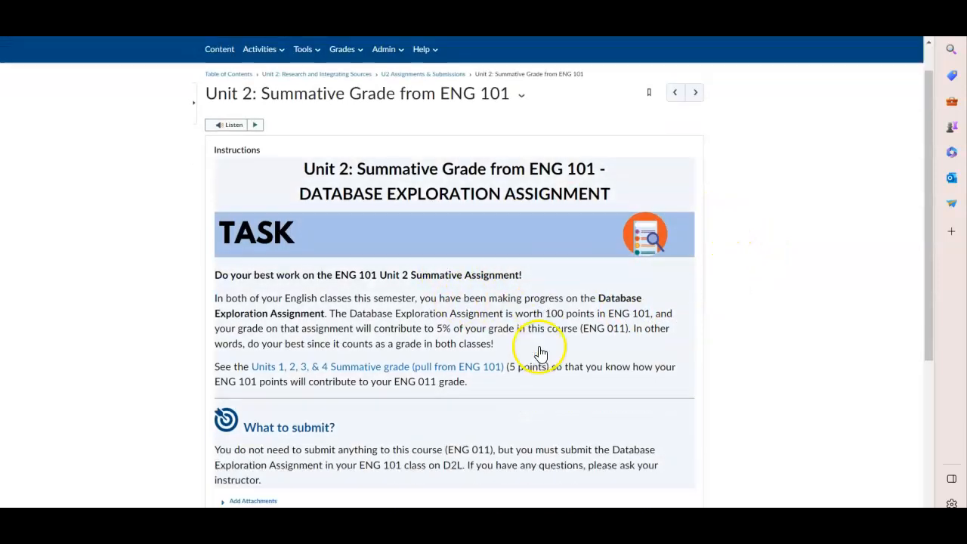
{"action": "left_click", "coordinate": [378, 367]}
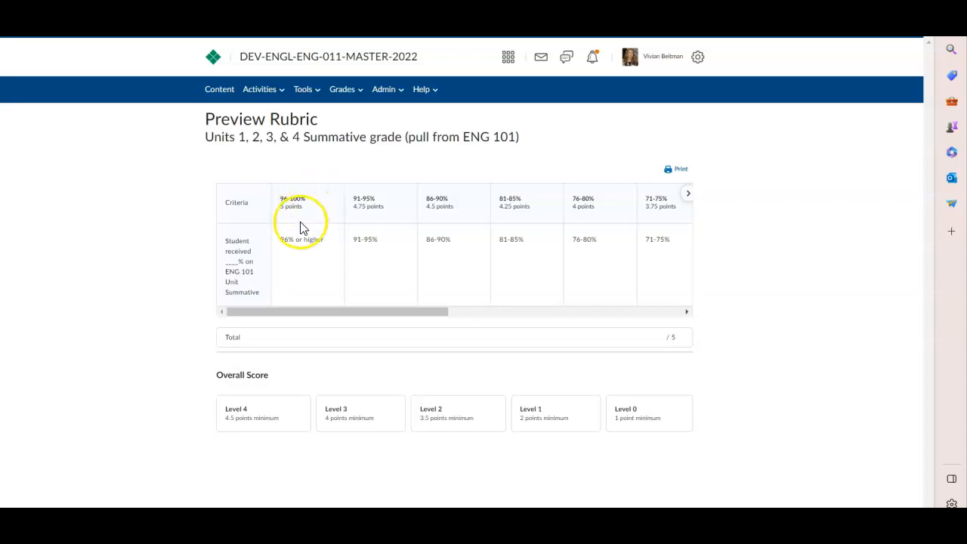
{"action": "mouse_move", "coordinate": [408, 211]}
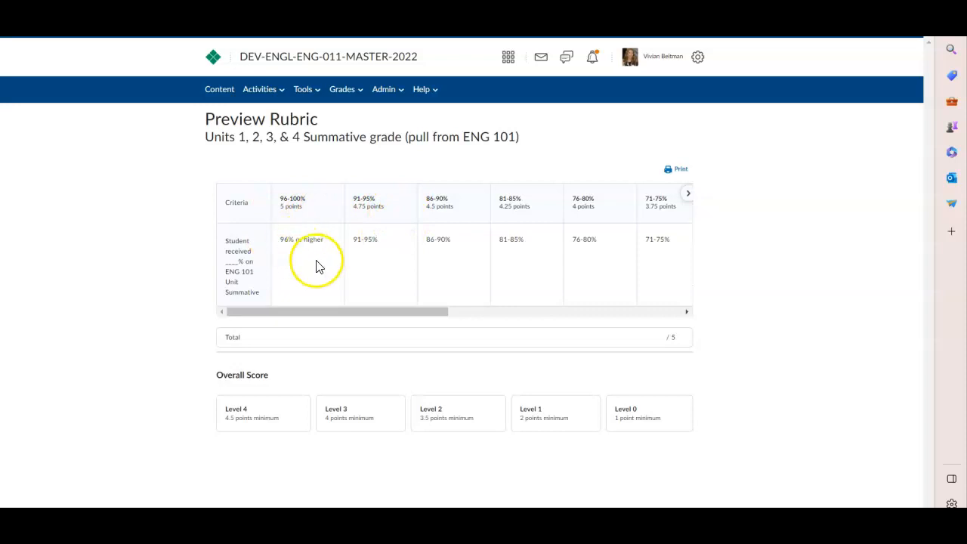
{"action": "mouse_move", "coordinate": [385, 241]}
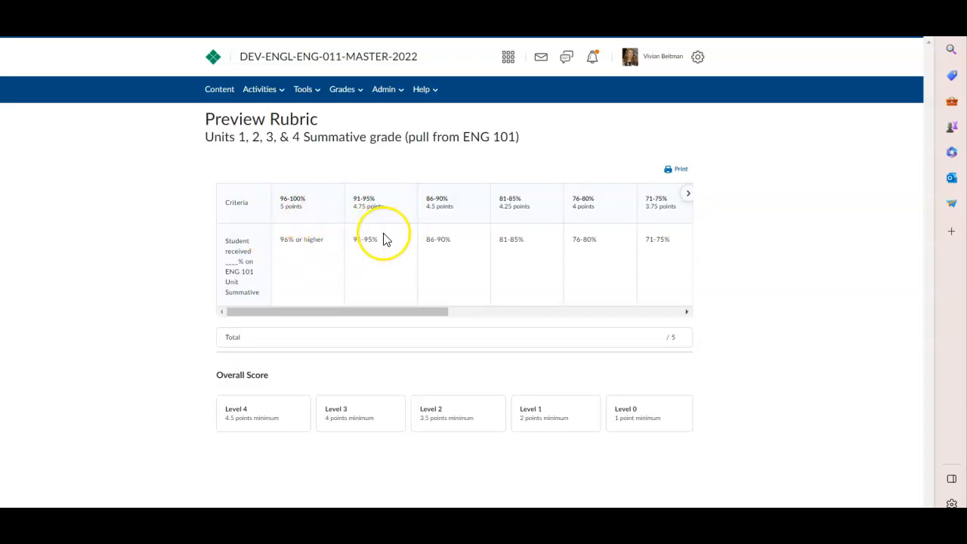
{"action": "mouse_move", "coordinate": [498, 260]}
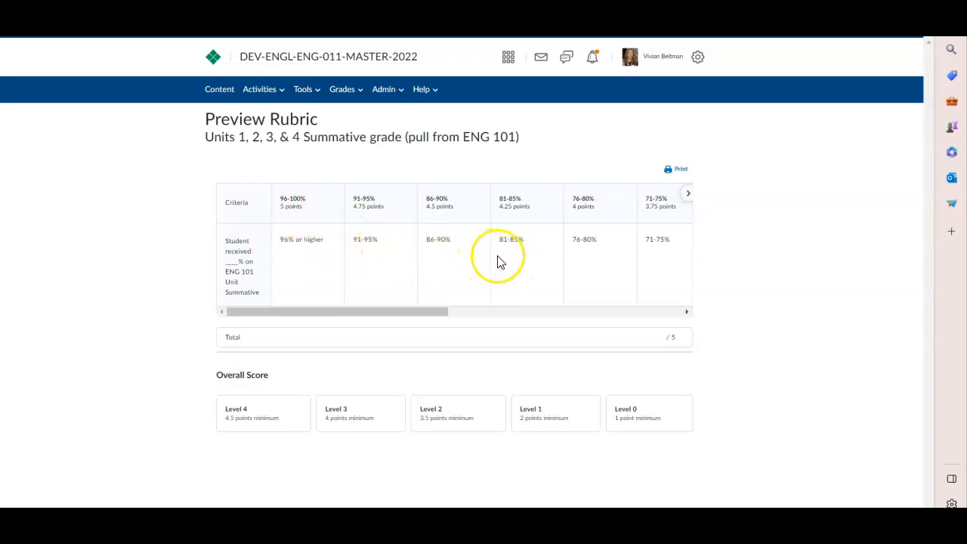
{"action": "mouse_move", "coordinate": [75, 316]}
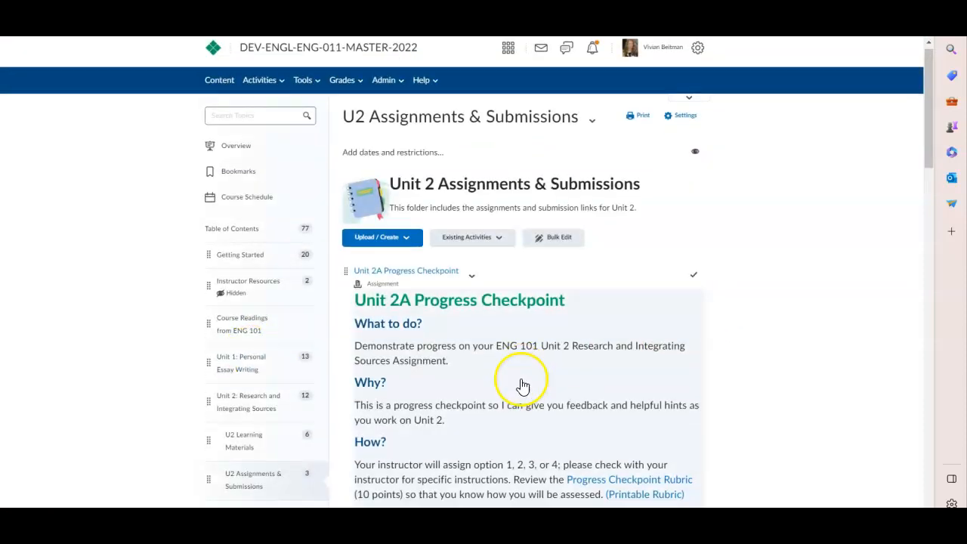
{"action": "scroll", "scroll_direction": "down", "scroll_amount": 3}
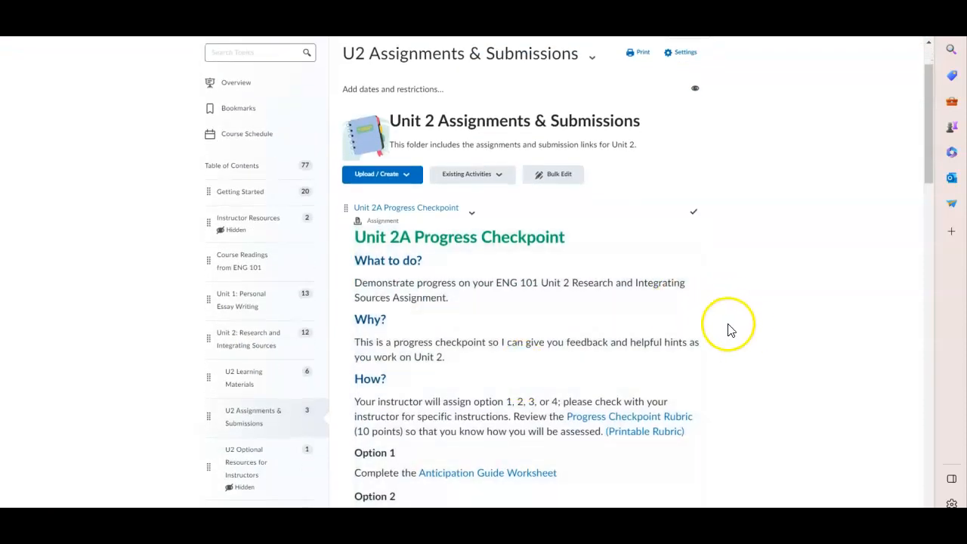
{"action": "mouse_move", "coordinate": [763, 312]}
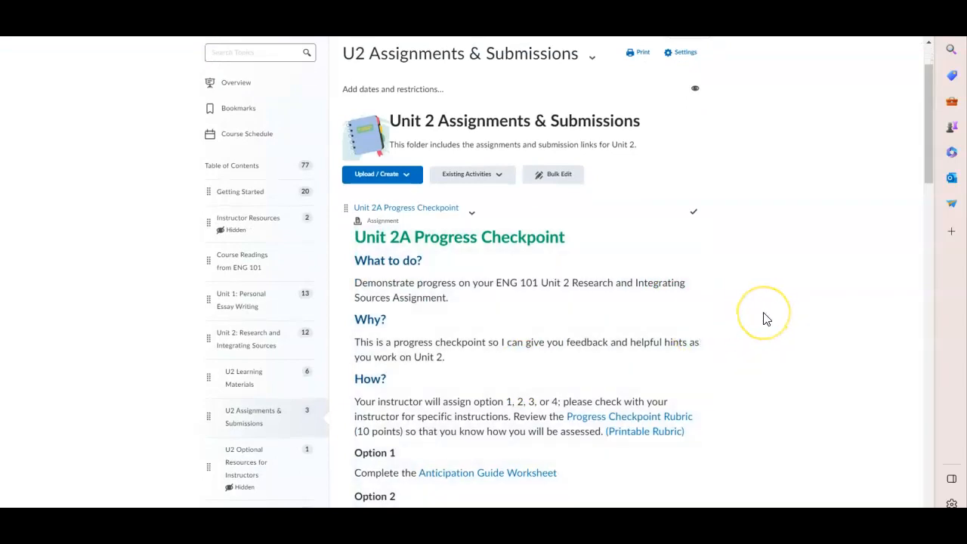
{"action": "scroll", "scroll_direction": "down", "scroll_amount": 3}
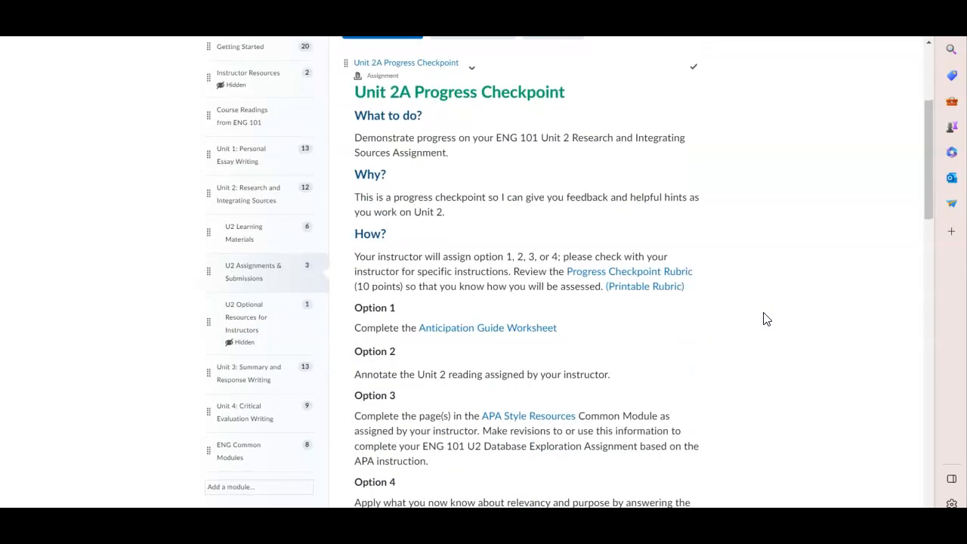
{"action": "mouse_move", "coordinate": [499, 345]}
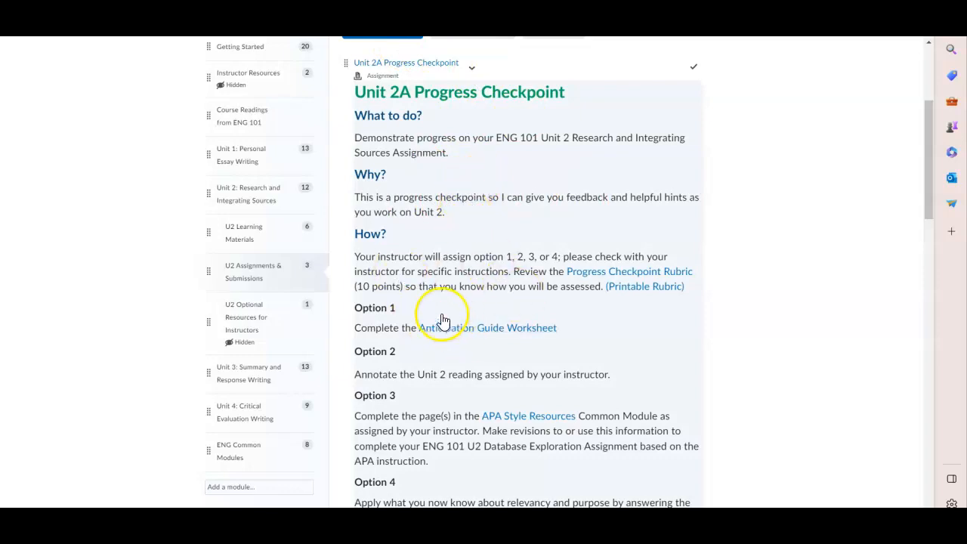
{"action": "mouse_move", "coordinate": [614, 375]}
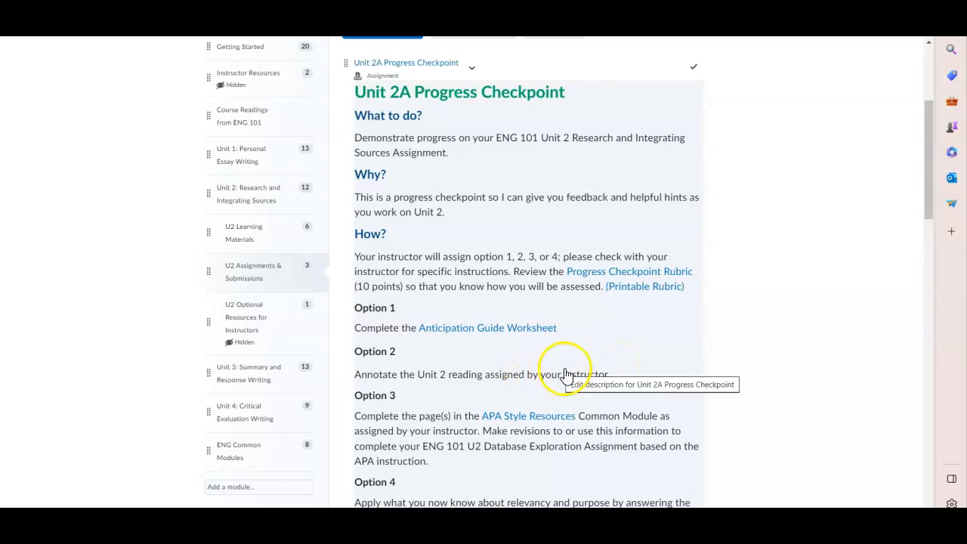
{"action": "mouse_move", "coordinate": [633, 375]}
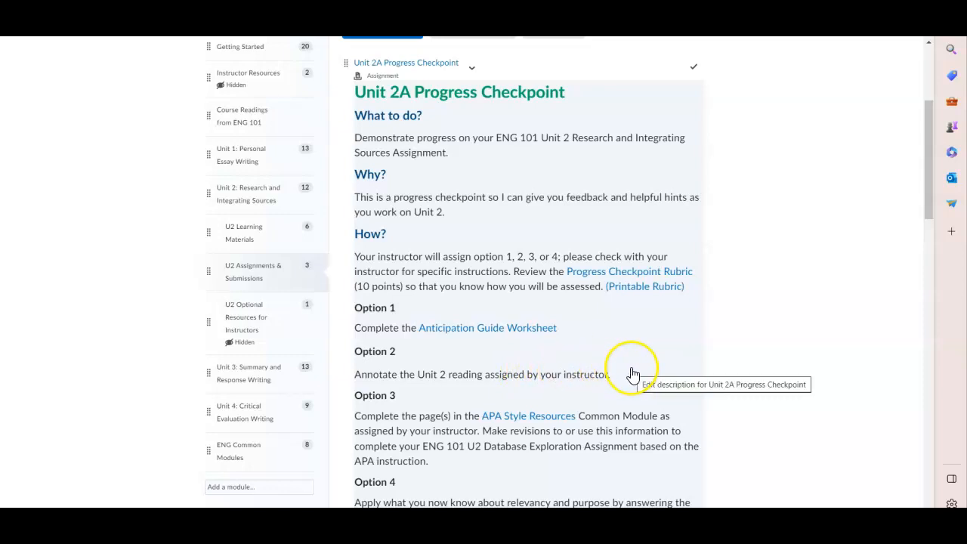
{"action": "scroll", "scroll_direction": "down", "scroll_amount": 3}
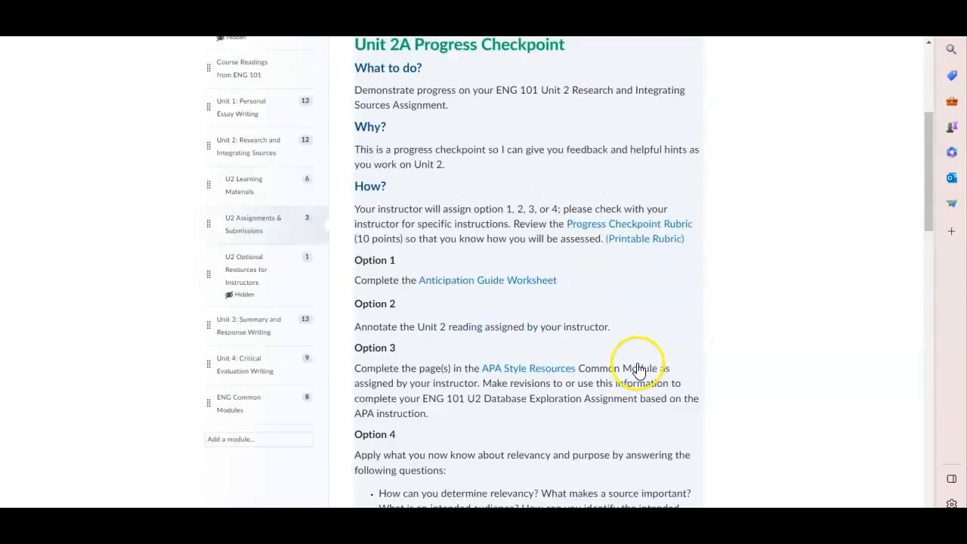
{"action": "scroll", "scroll_direction": "down", "scroll_amount": 3}
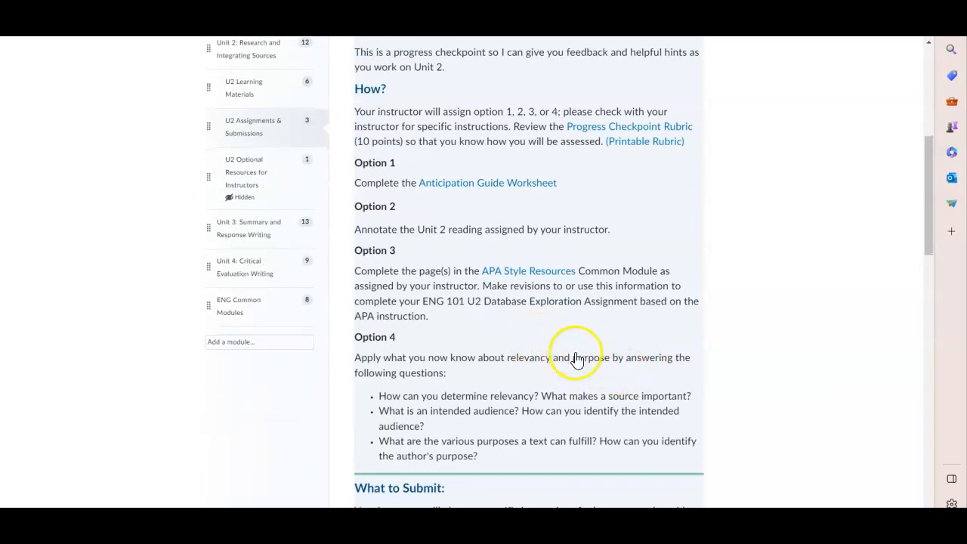
{"action": "scroll", "scroll_direction": "down", "scroll_amount": 3}
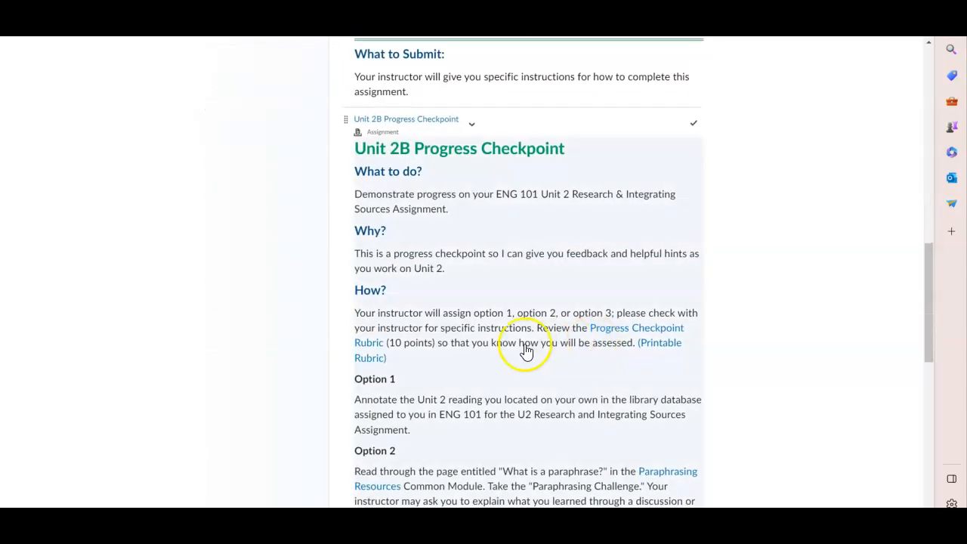
{"action": "scroll", "scroll_direction": "down", "scroll_amount": 3}
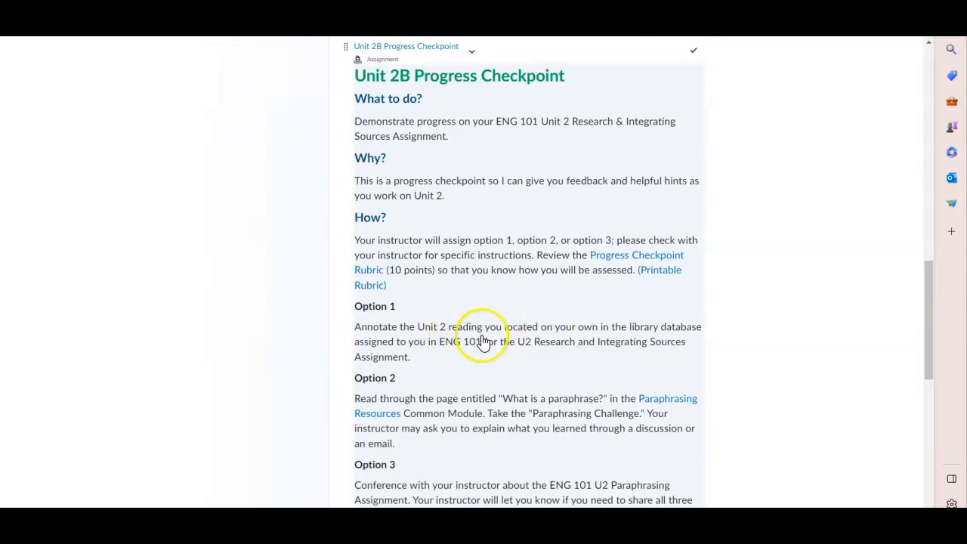
{"action": "scroll", "scroll_direction": "down", "scroll_amount": 3}
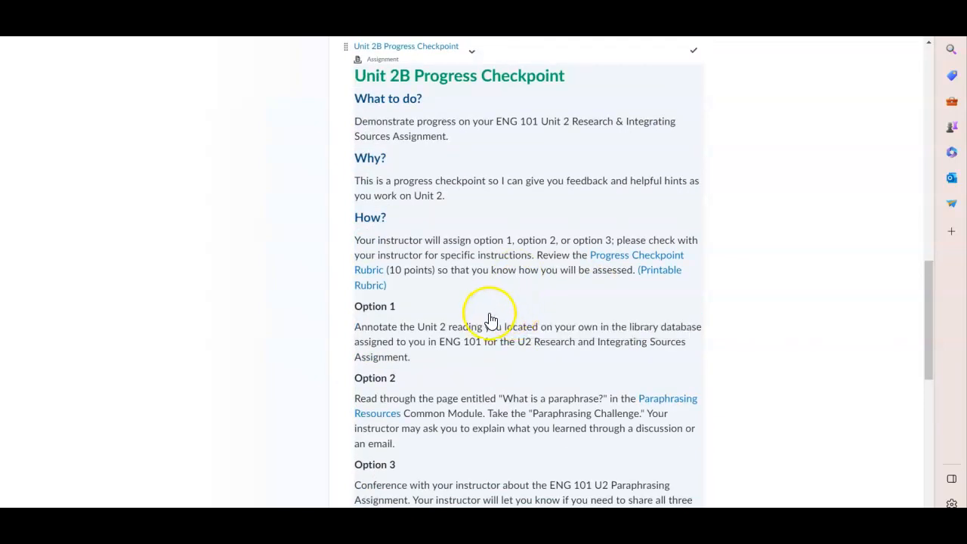
{"action": "mouse_move", "coordinate": [567, 201]}
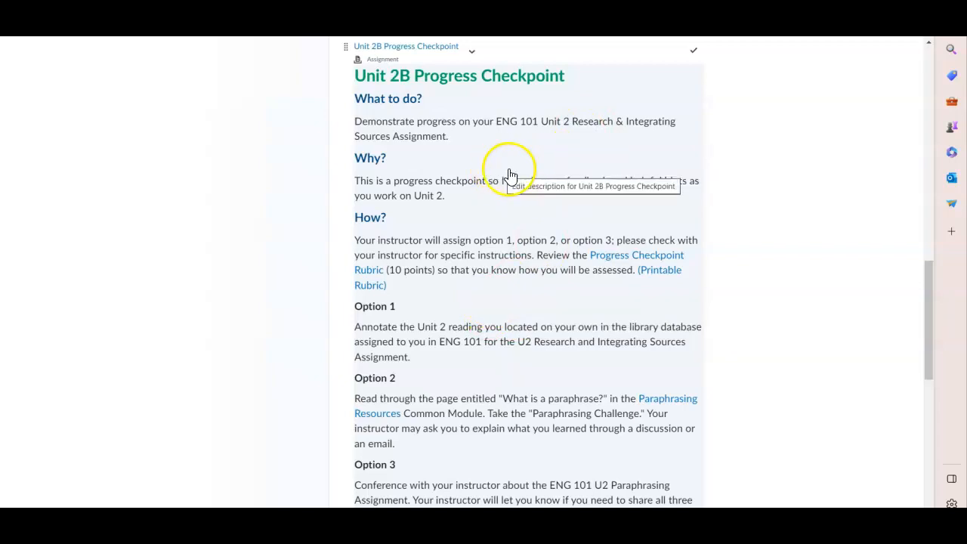
{"action": "mouse_move", "coordinate": [519, 369]}
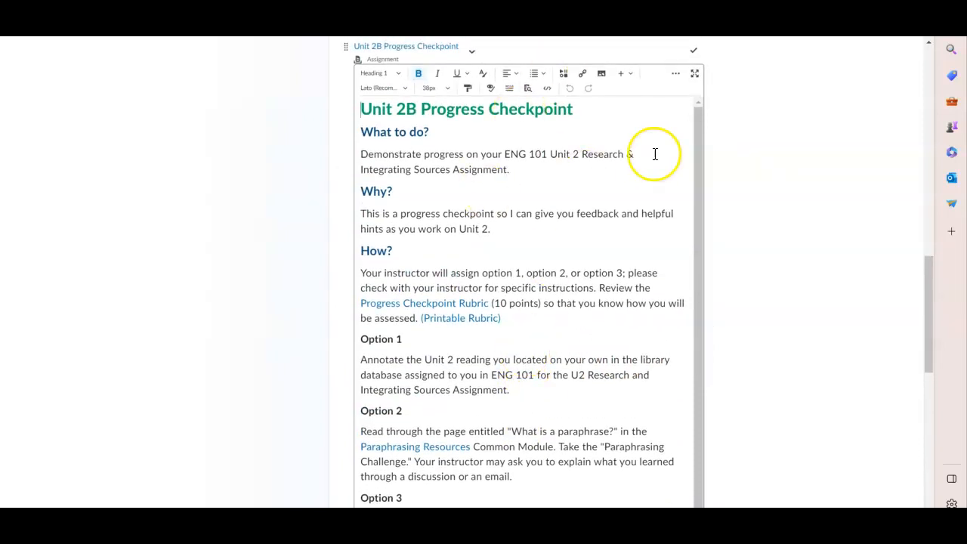
- Move down the Unit 2B Progress Checkpoint description editor toward the Update and Cancel buttons
{"action": "scroll", "scroll_direction": "down", "scroll_amount": 3}
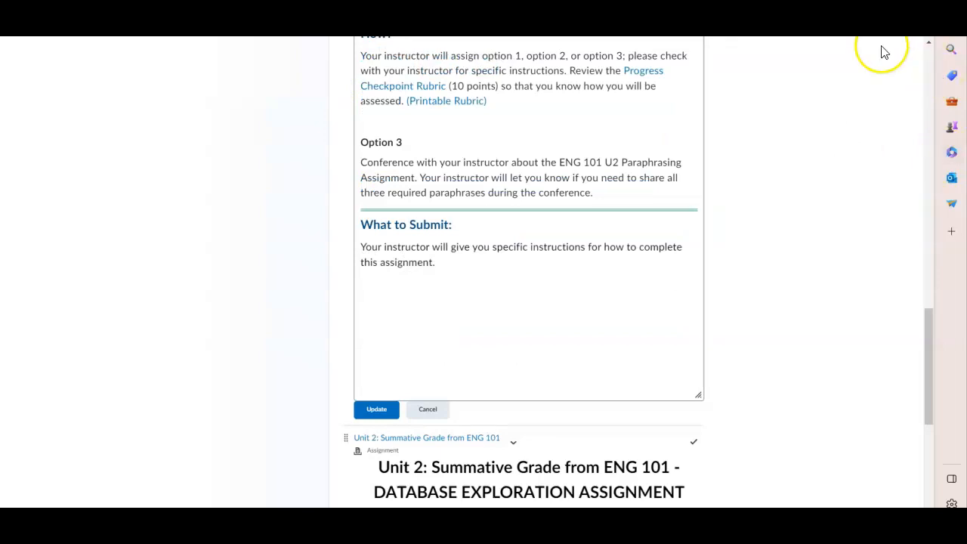
{"action": "mouse_move", "coordinate": [411, 133]}
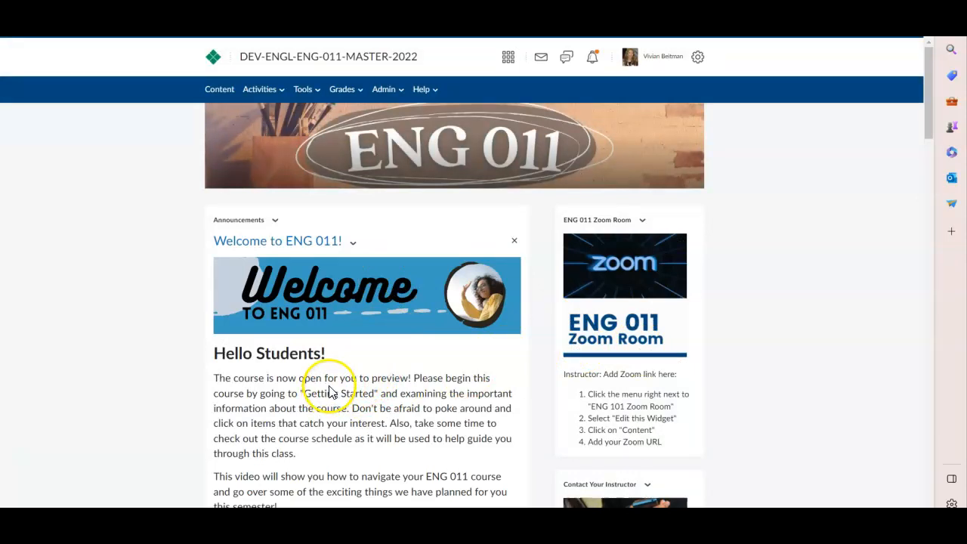
- From Content, enter the Unit 2: Research and Integrating Sources module
{"action": "scroll", "scroll_direction": "down", "scroll_amount": 3}
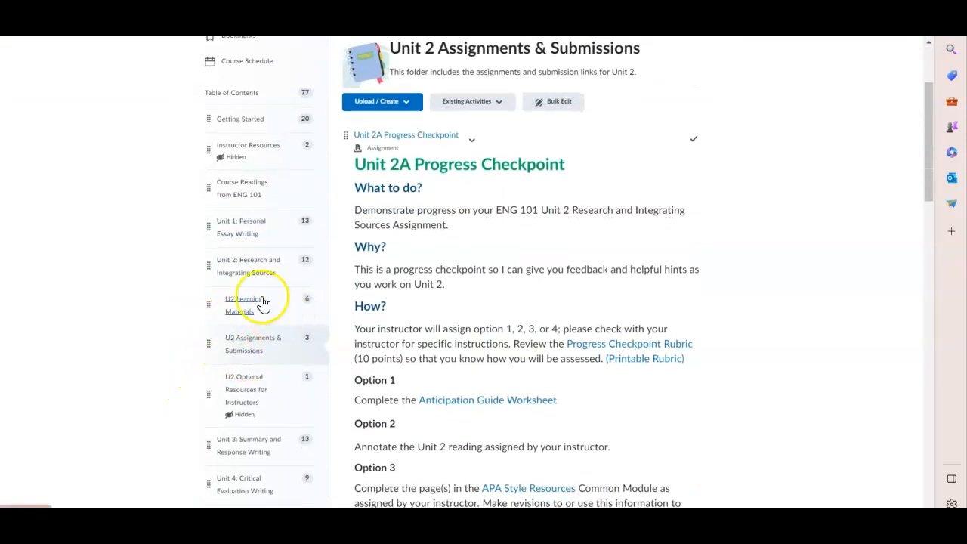
{"action": "left_click", "coordinate": [248, 265]}
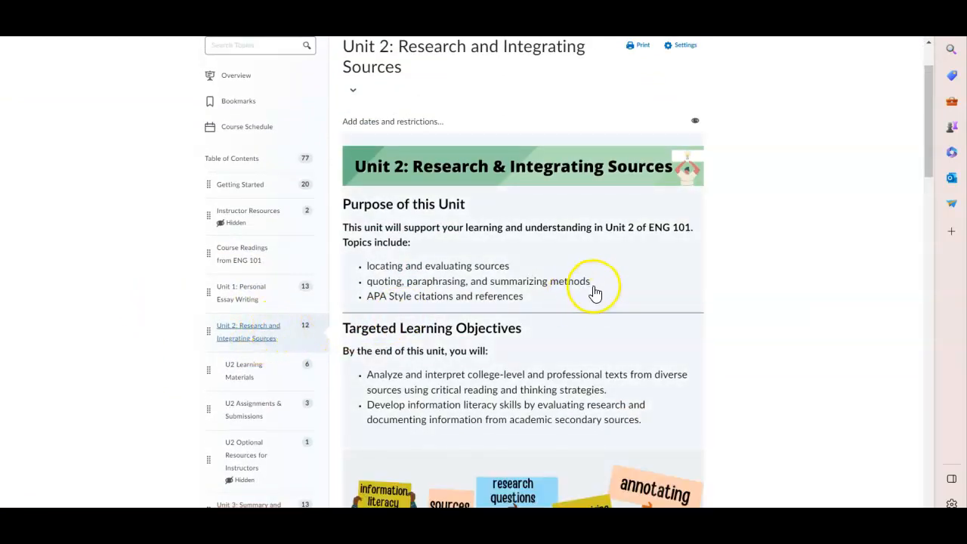
{"action": "mouse_move", "coordinate": [631, 313]}
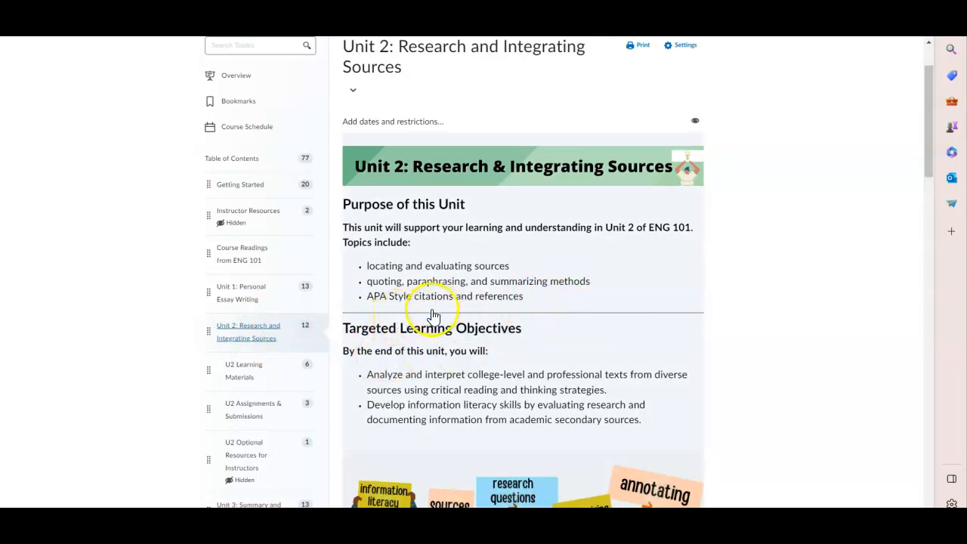
{"action": "mouse_move", "coordinate": [668, 310]}
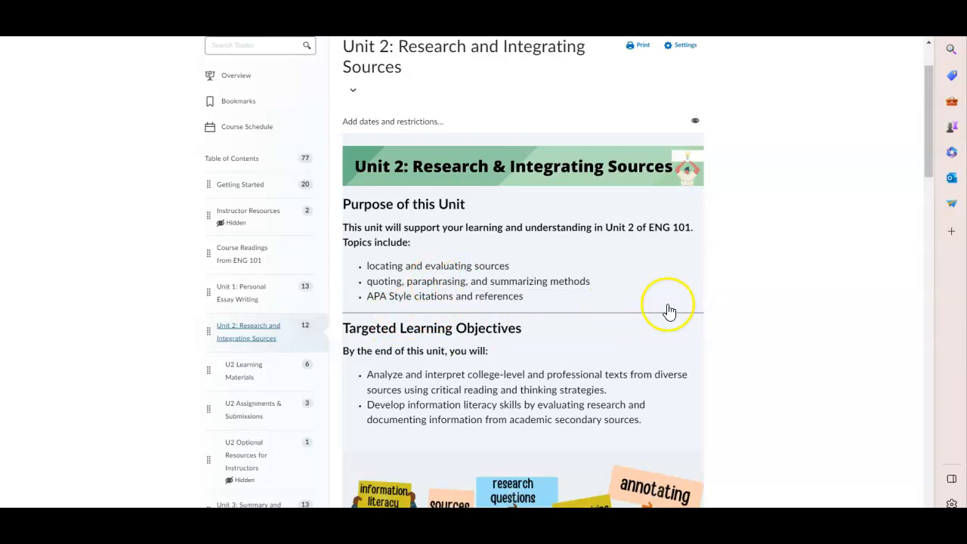
{"action": "mouse_move", "coordinate": [521, 363]}
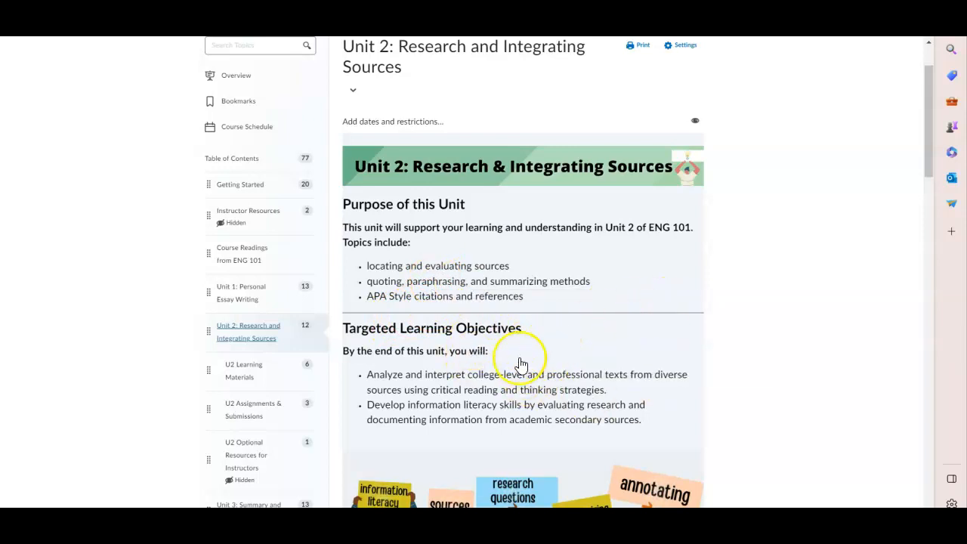
- Read down the Unit 2 overview to the 'Before beginning this unit' checklist and Instructor Guide
{"action": "scroll", "scroll_direction": "down", "scroll_amount": 3}
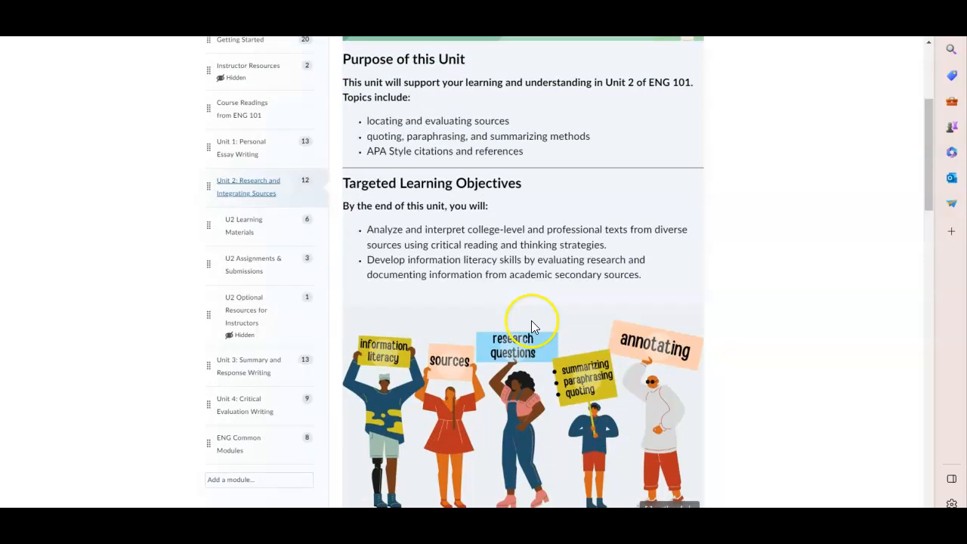
{"action": "scroll", "scroll_direction": "down", "scroll_amount": 3}
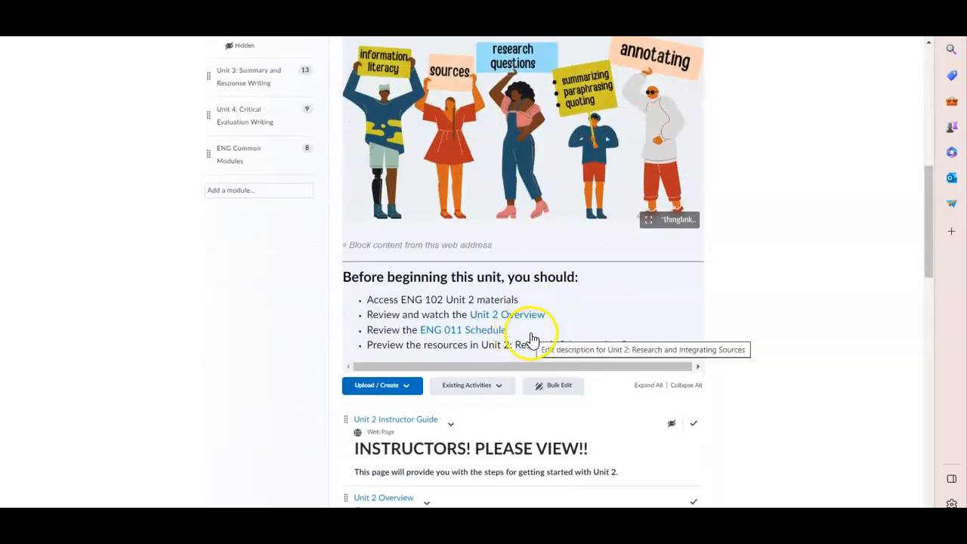
{"action": "scroll", "scroll_direction": "down", "scroll_amount": 3}
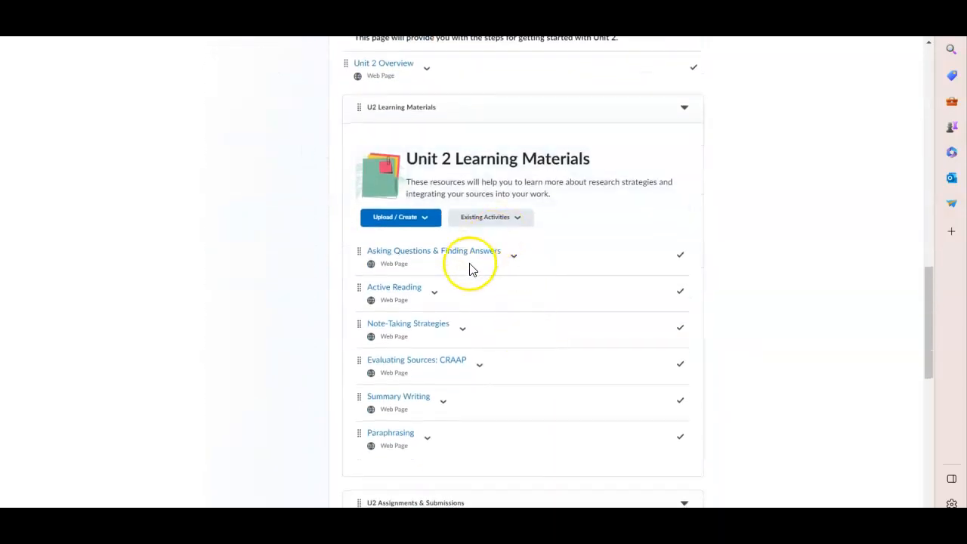
{"action": "scroll", "scroll_direction": "down", "scroll_amount": 3}
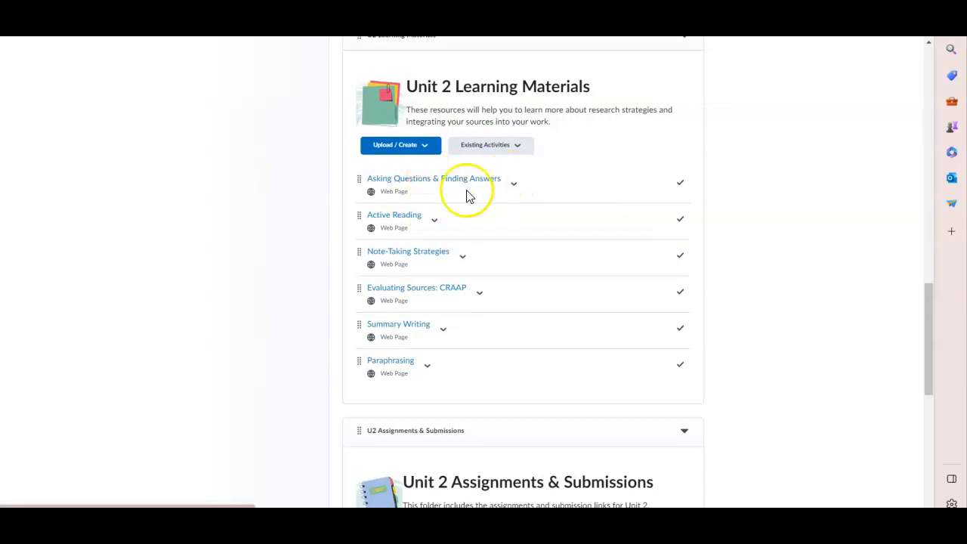
{"action": "mouse_move", "coordinate": [438, 248]}
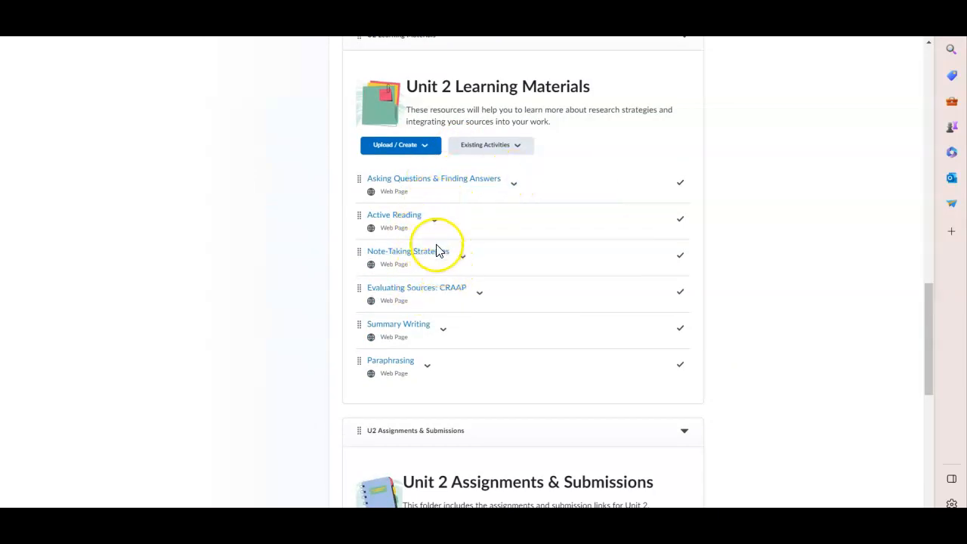
{"action": "mouse_move", "coordinate": [408, 251]}
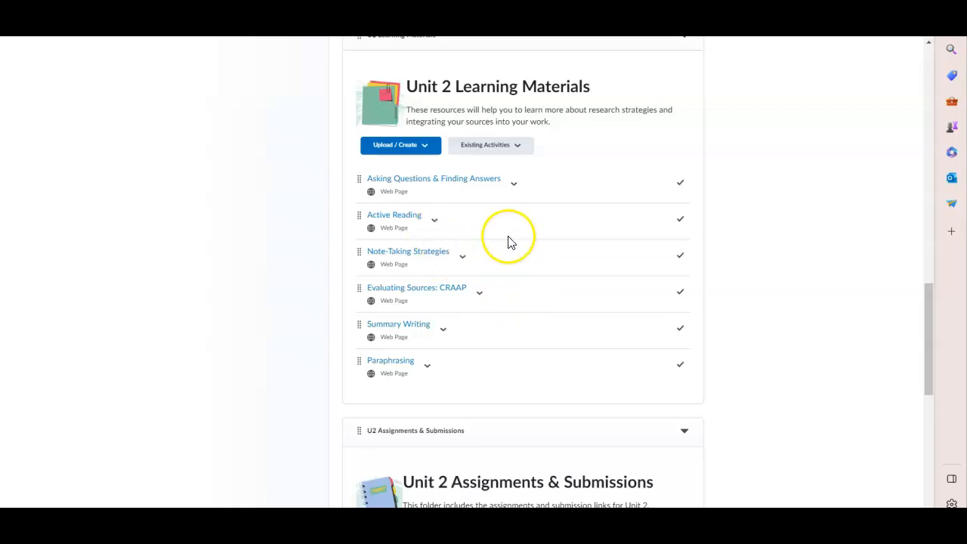
{"action": "scroll", "scroll_direction": "down", "scroll_amount": 3}
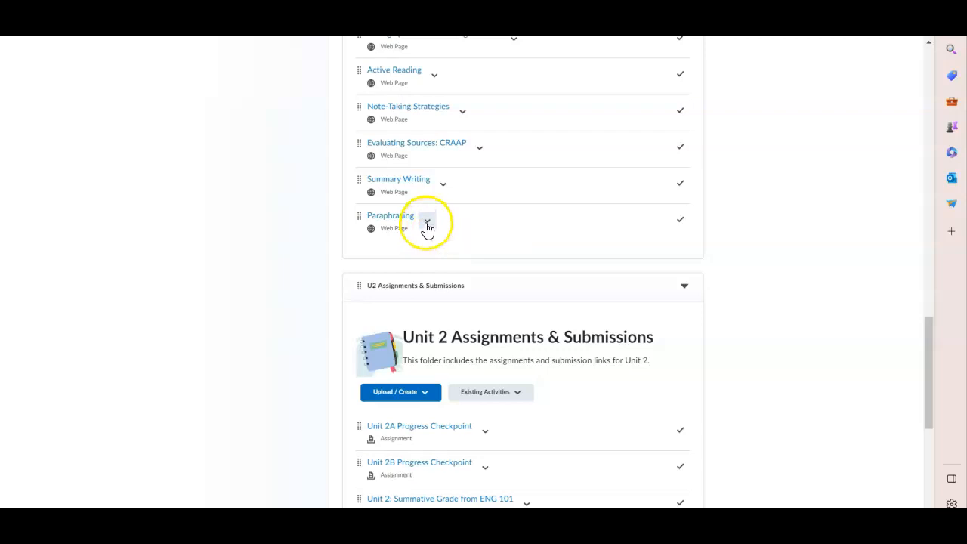
{"action": "mouse_move", "coordinate": [431, 195]}
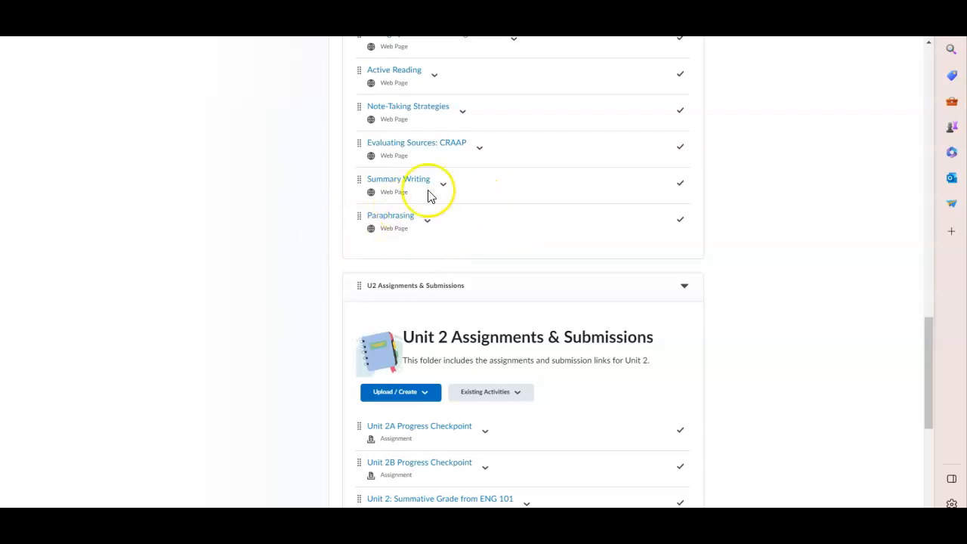
{"action": "mouse_move", "coordinate": [845, 245]}
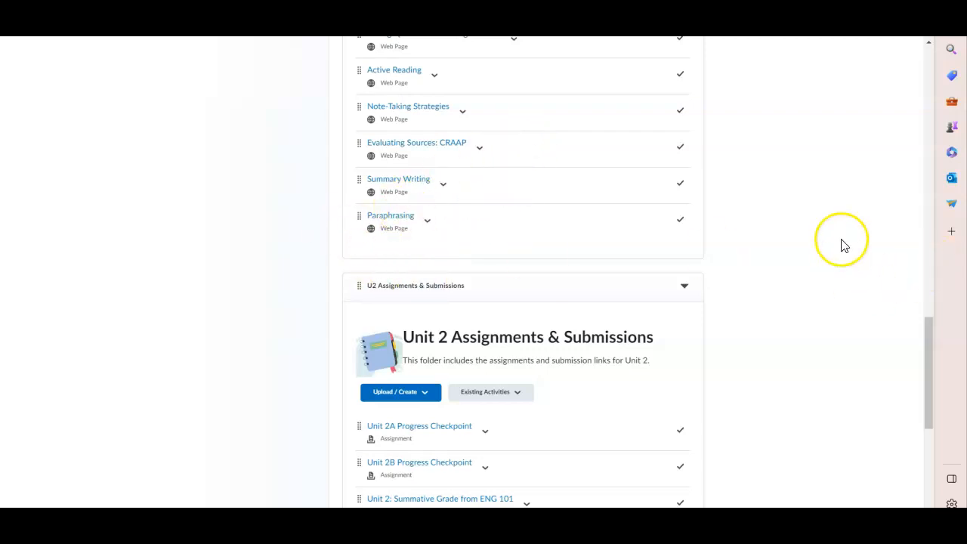
{"action": "mouse_move", "coordinate": [816, 257]}
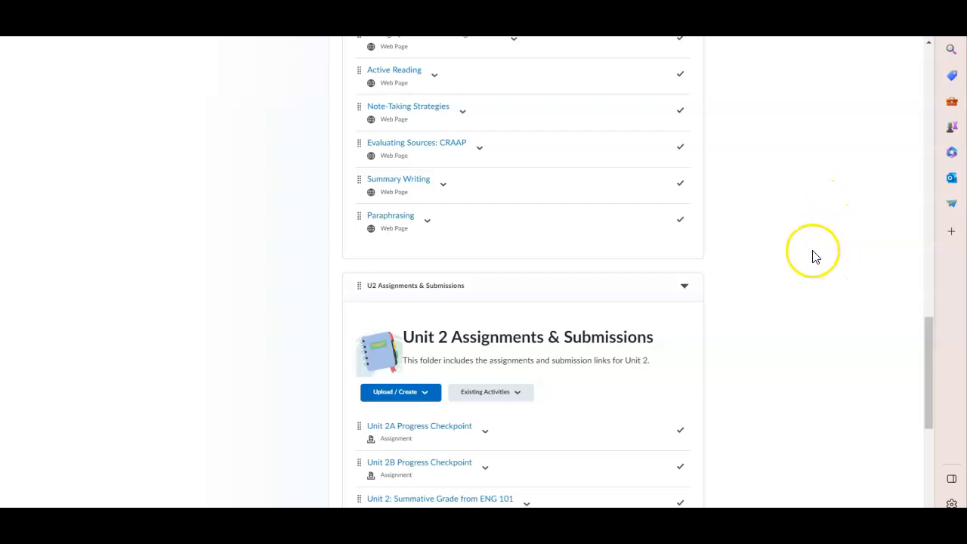
{"action": "scroll", "scroll_direction": "down", "scroll_amount": 3}
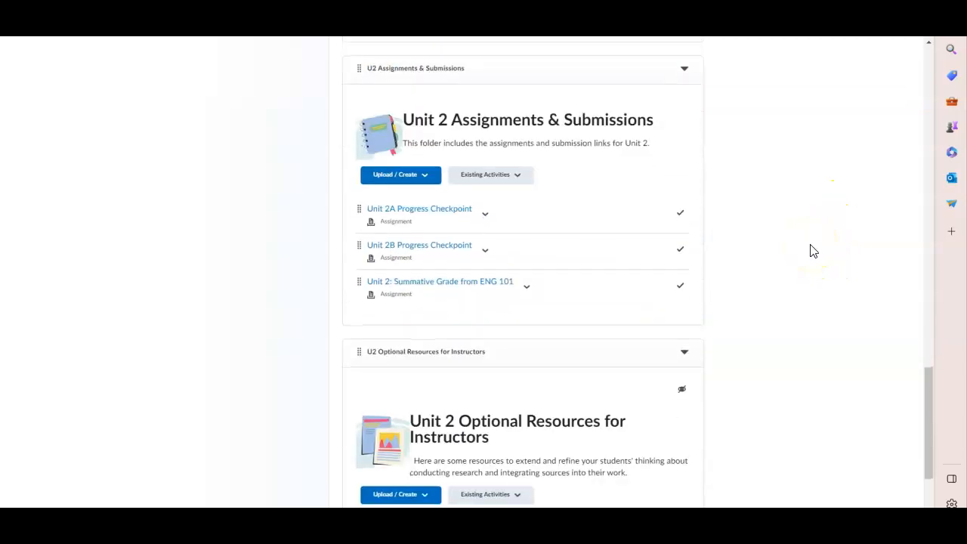